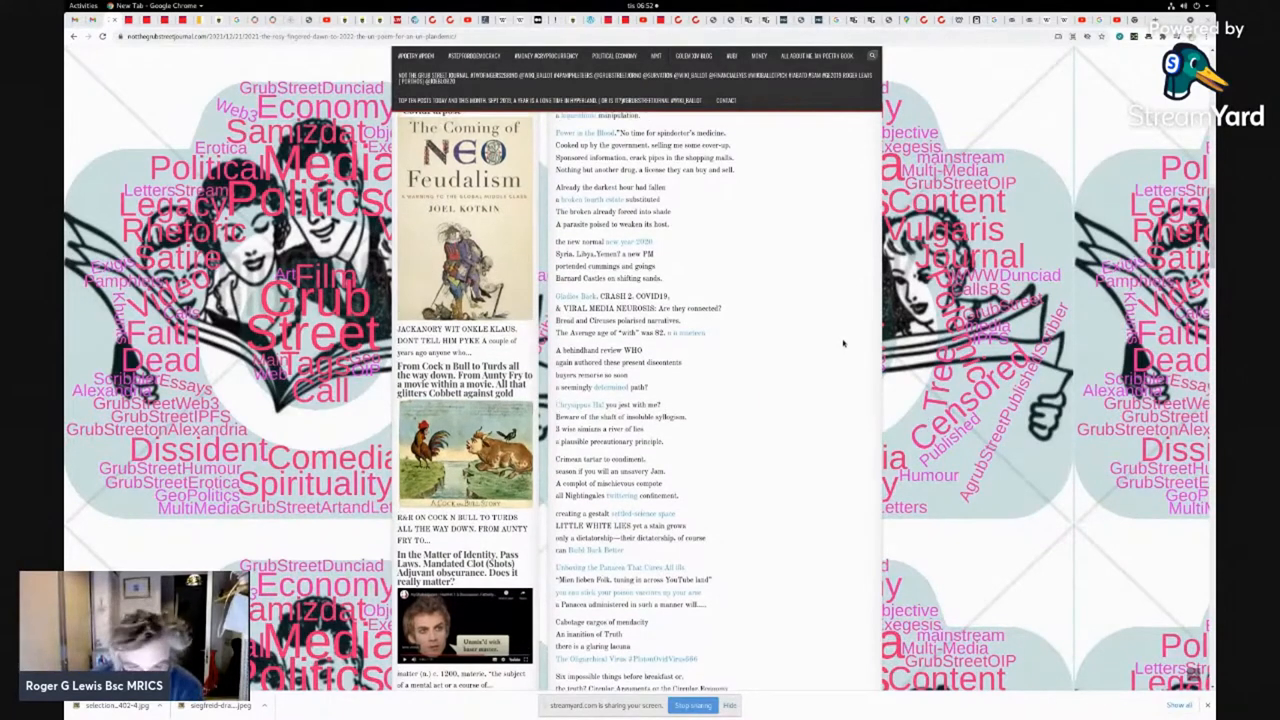
pyautogui.scroll(3)
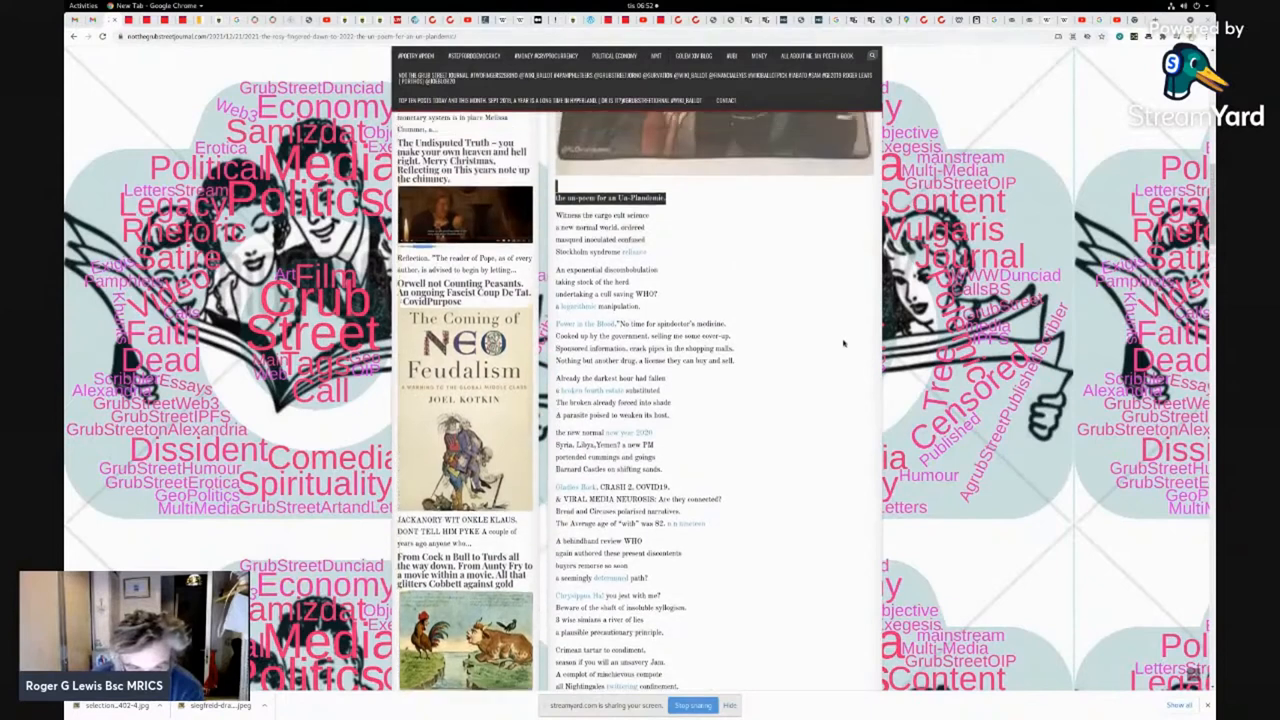
pyautogui.scroll(3)
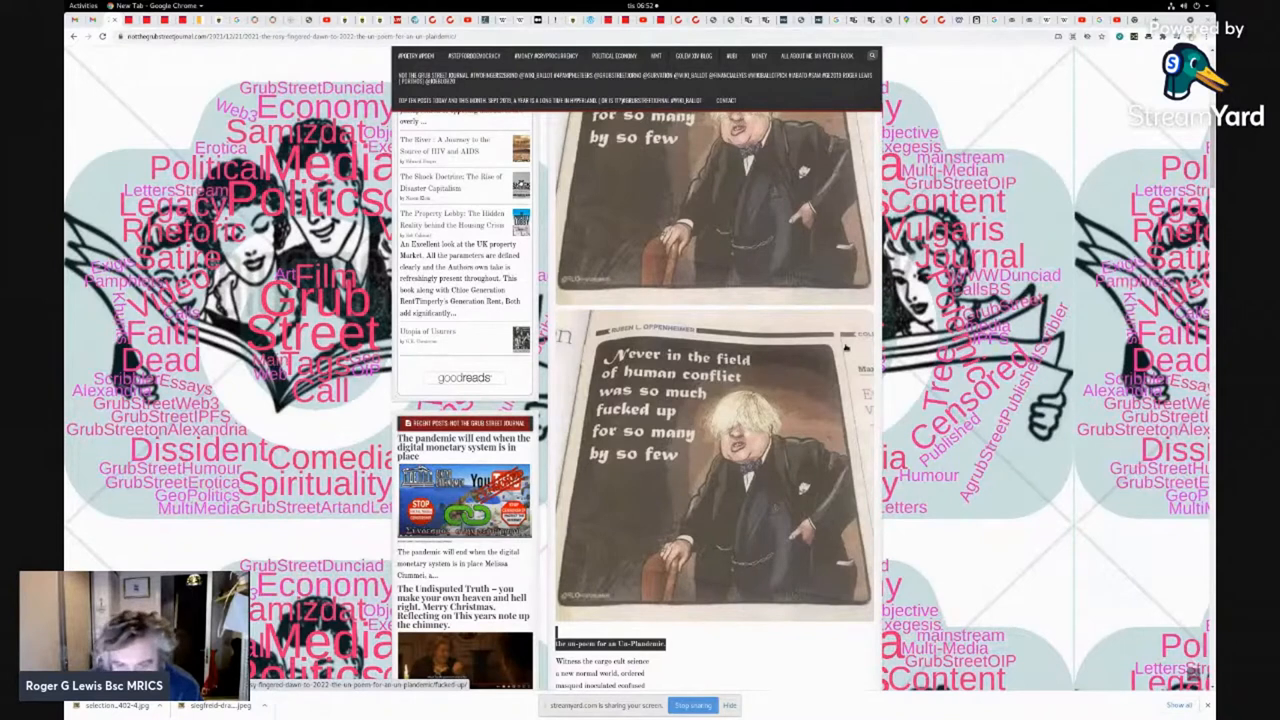
pyautogui.scroll(-3)
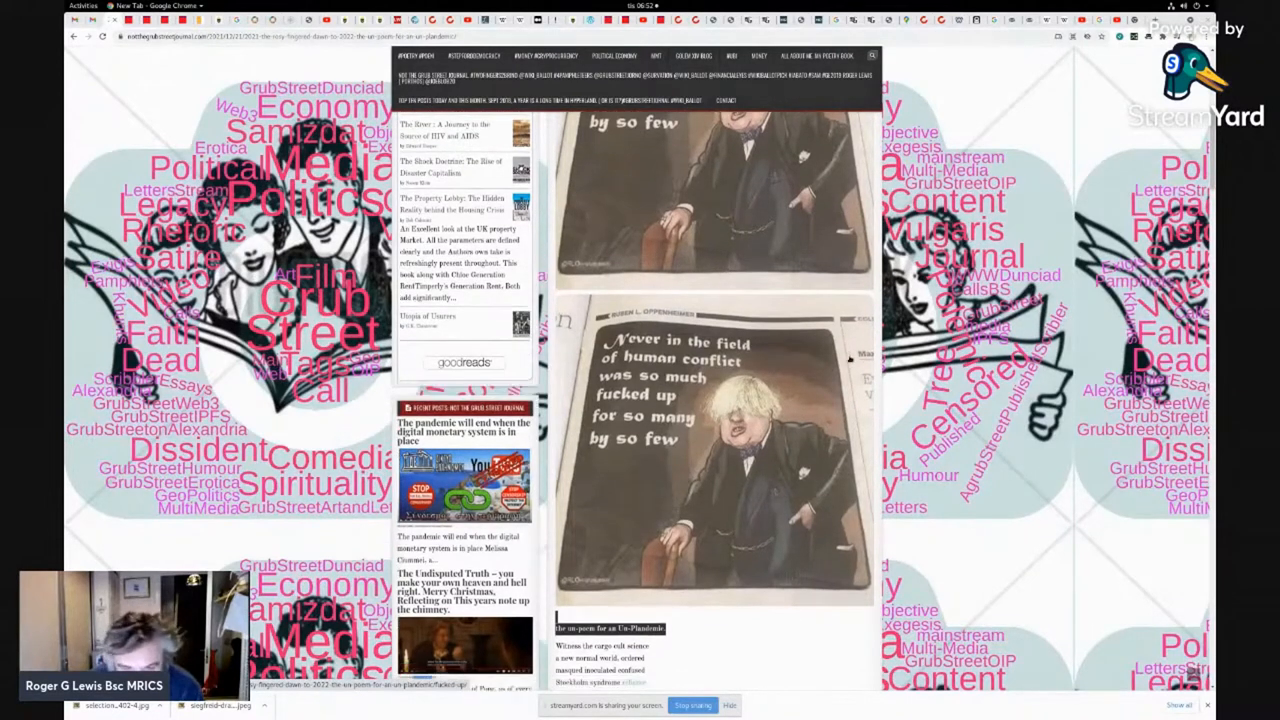
pyautogui.scroll(-3)
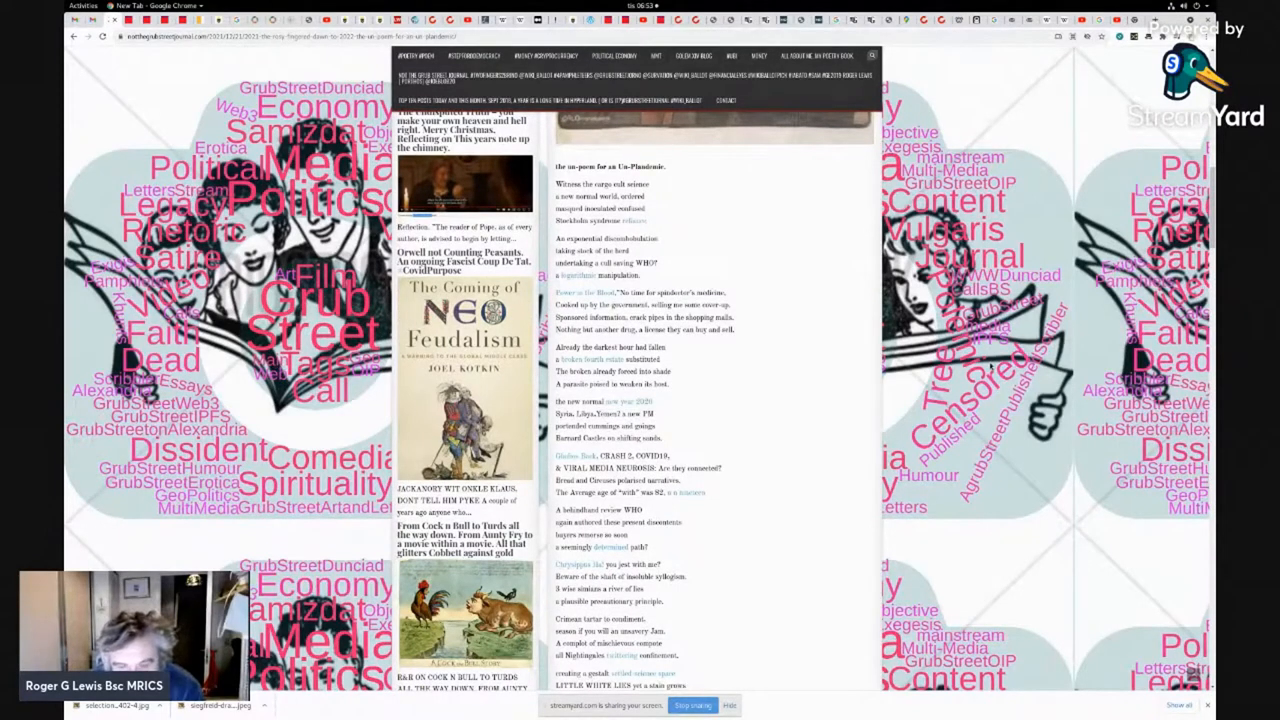
pyautogui.scroll(-3)
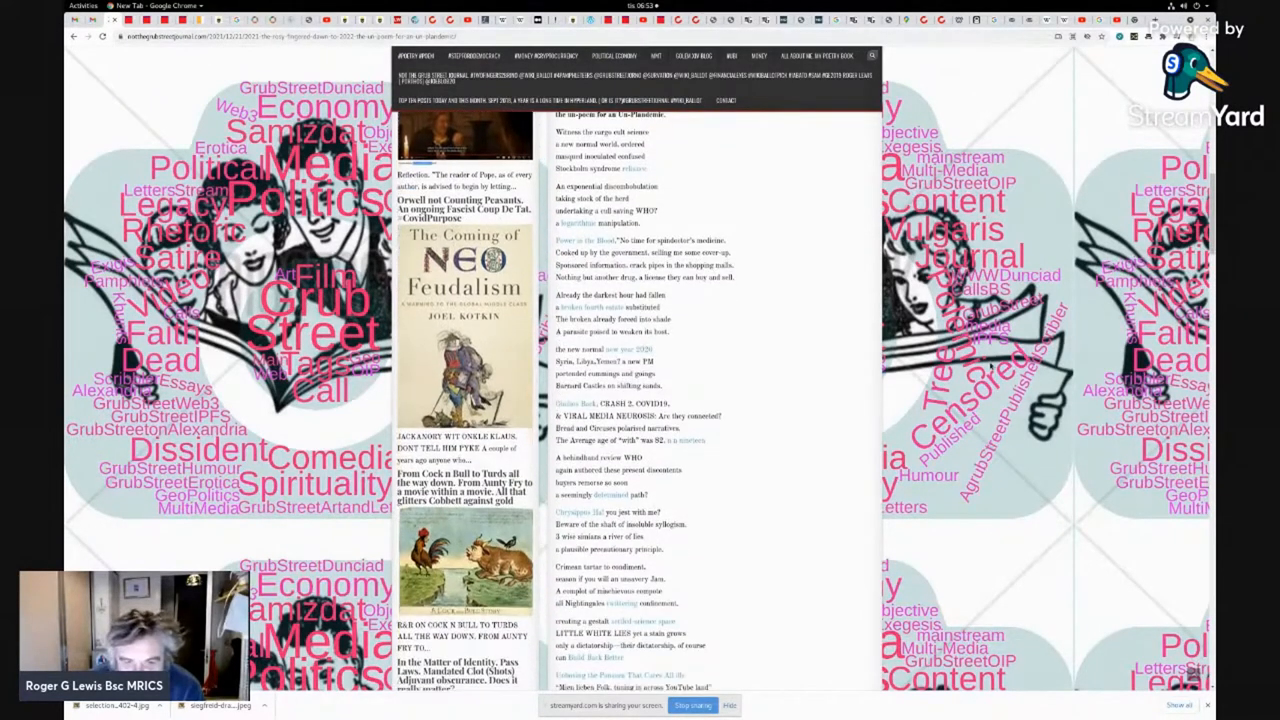
pyautogui.scroll(-3)
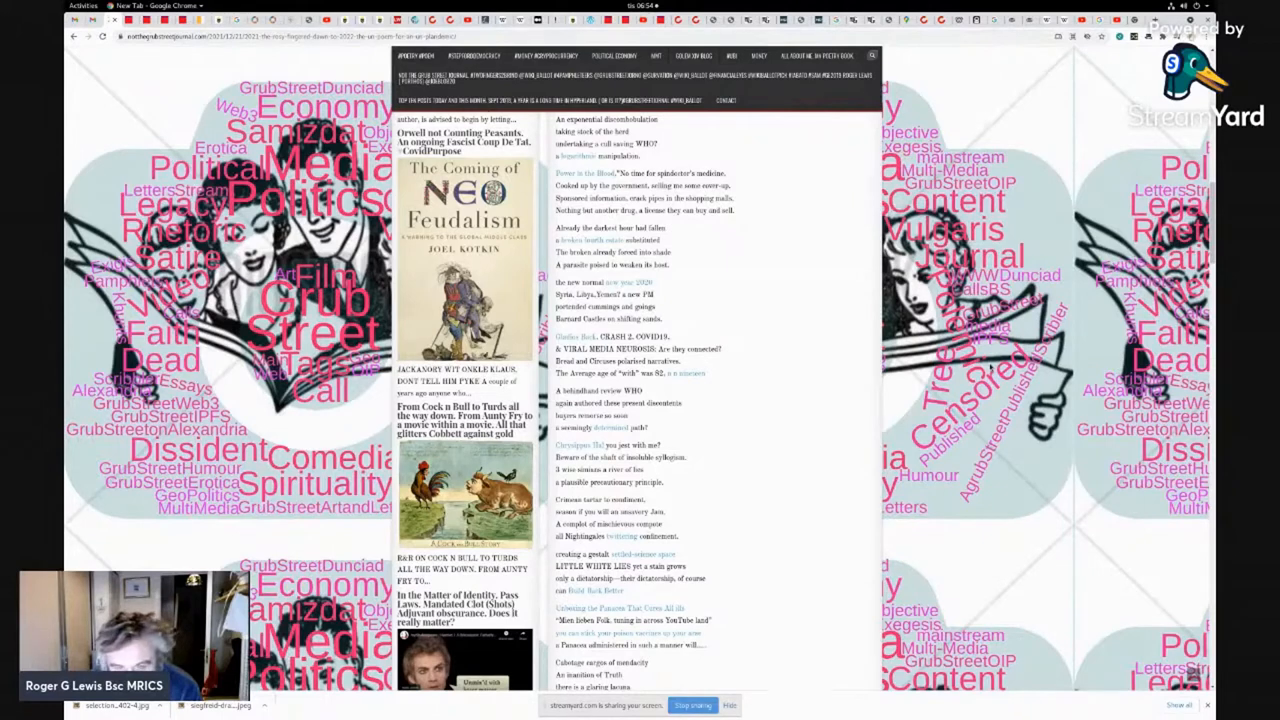
pyautogui.scroll(-3)
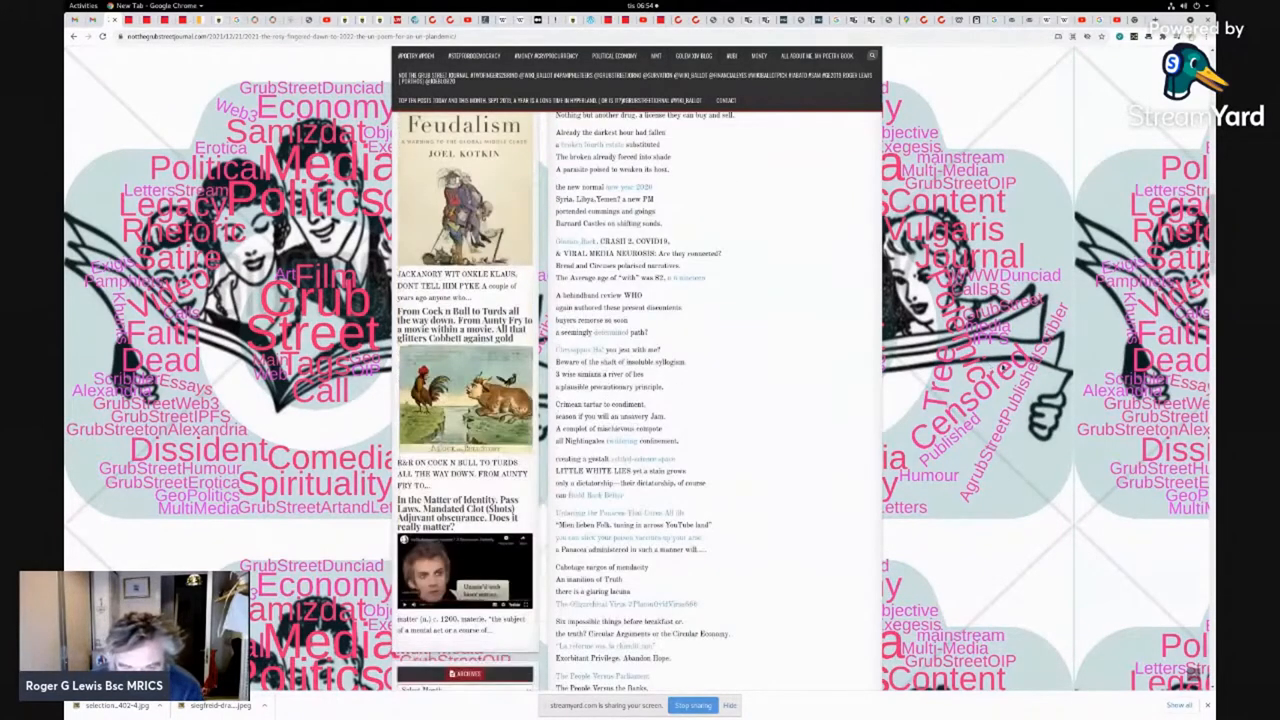
pyautogui.scroll(-3)
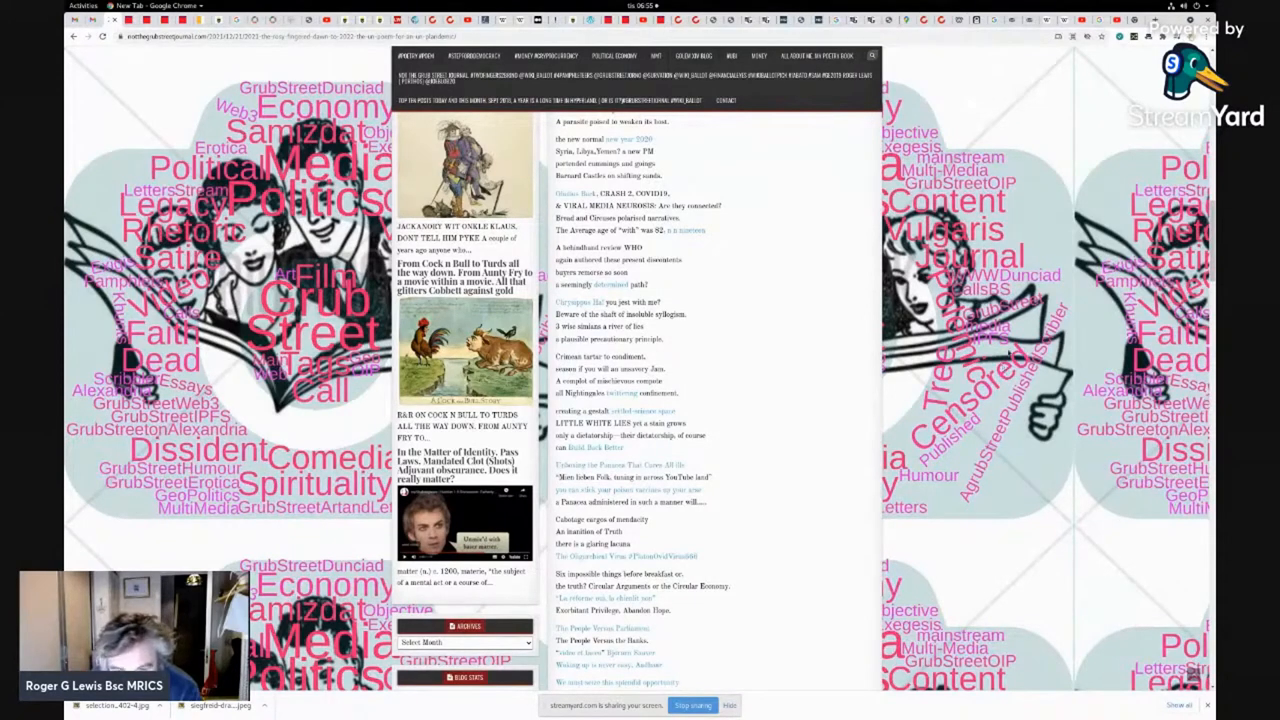
pyautogui.scroll(-3)
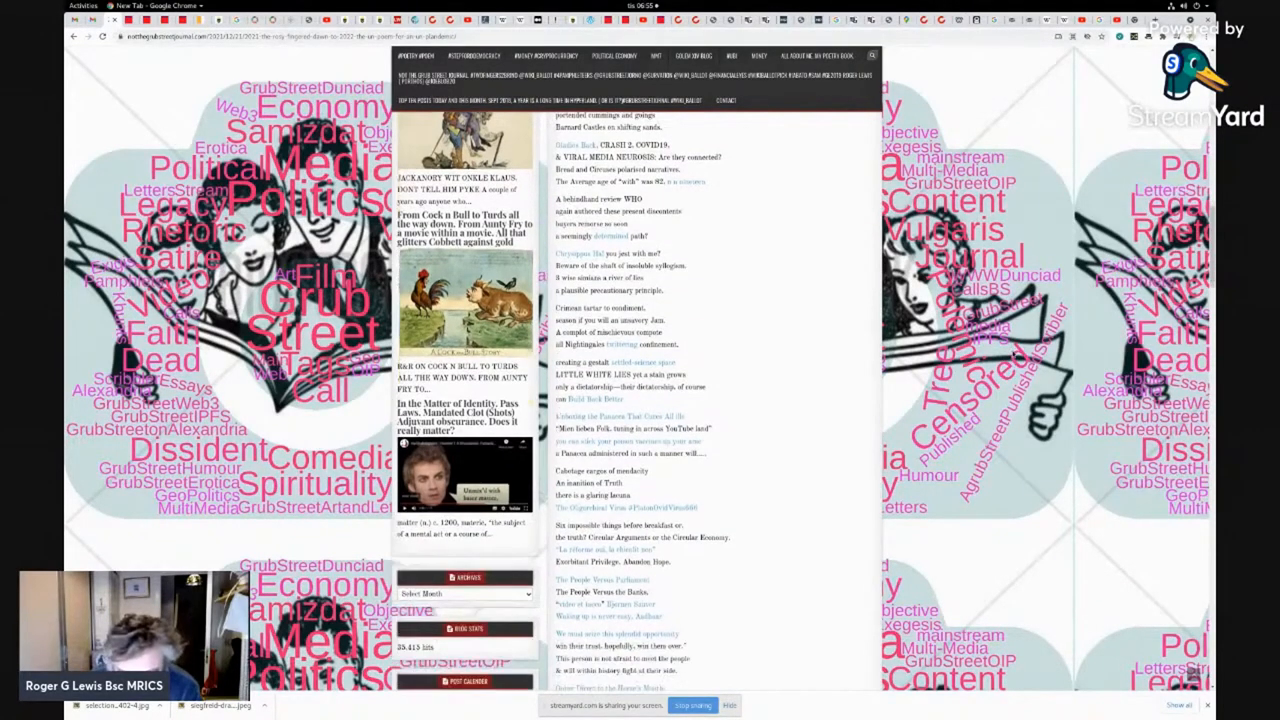
pyautogui.scroll(-3)
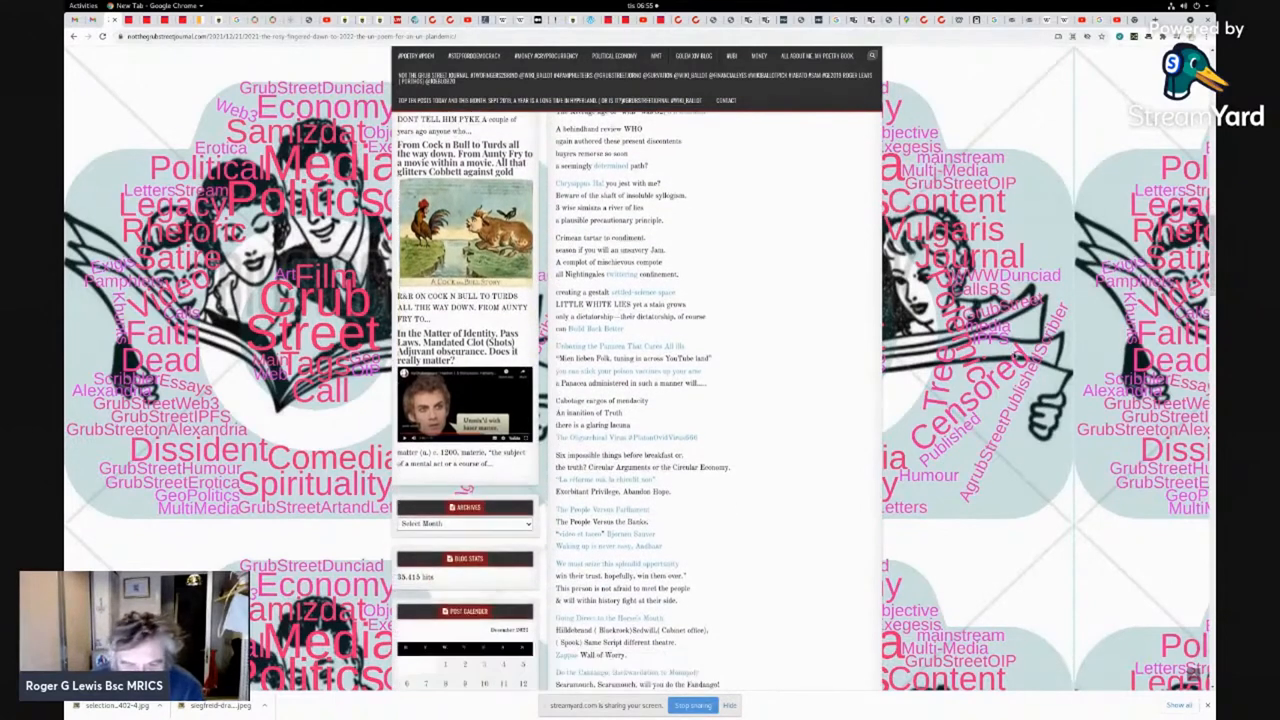
pyautogui.scroll(-3)
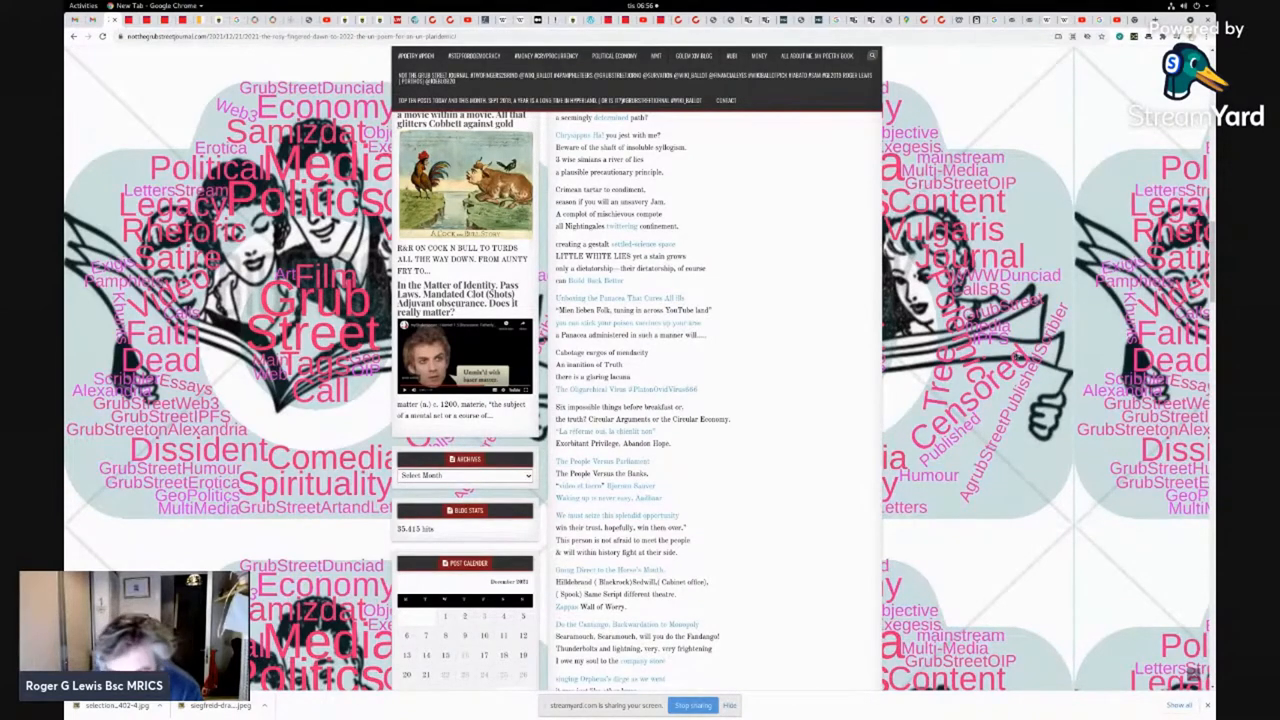
pyautogui.scroll(-3)
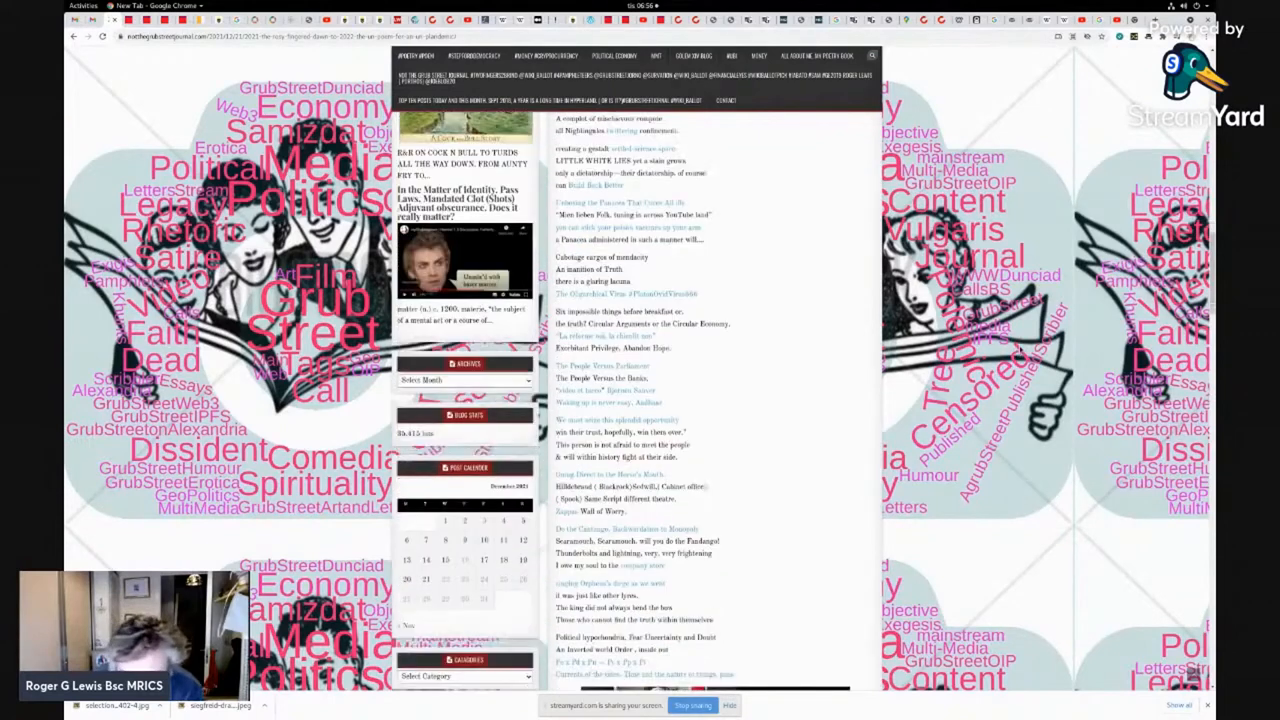
pyautogui.scroll(-3)
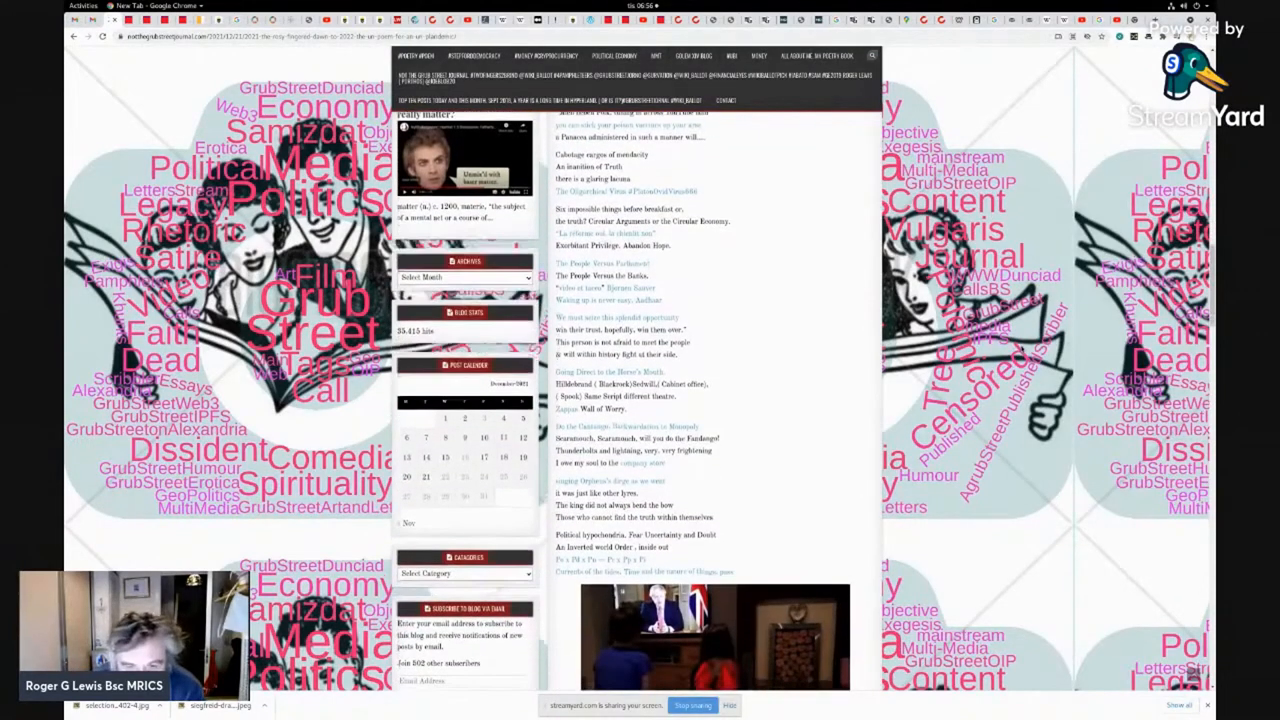
pyautogui.scroll(-3)
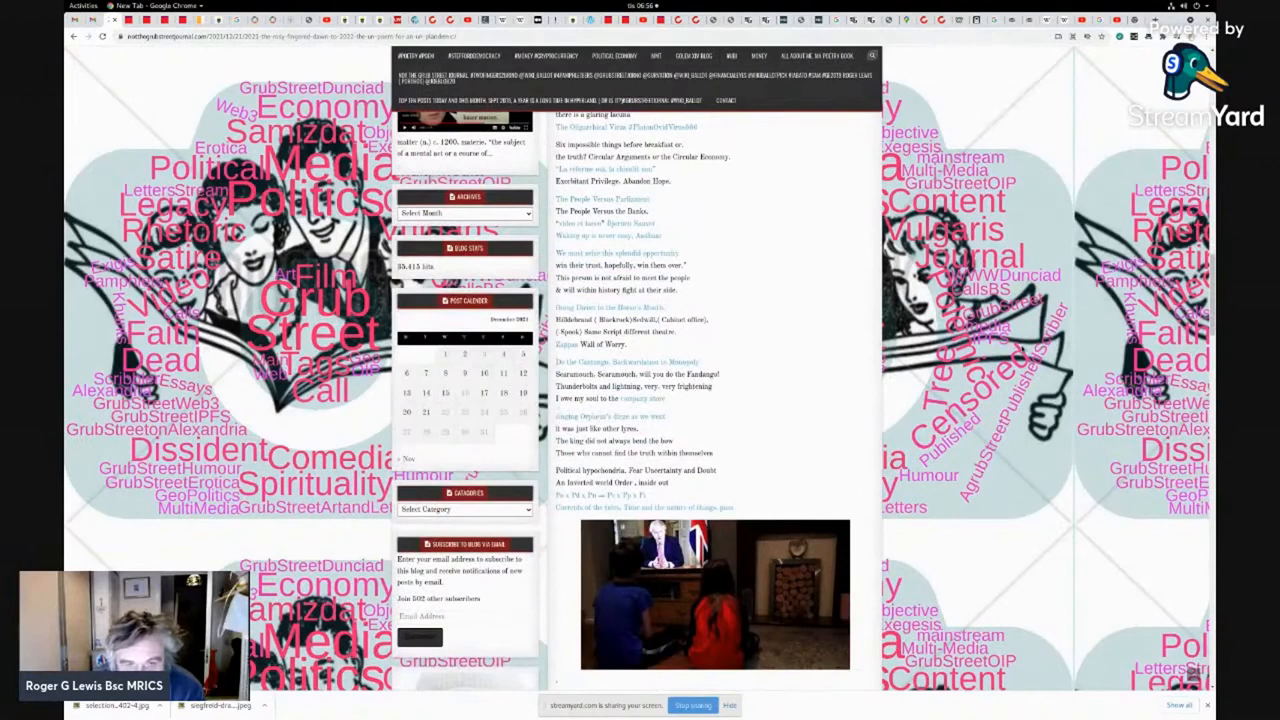